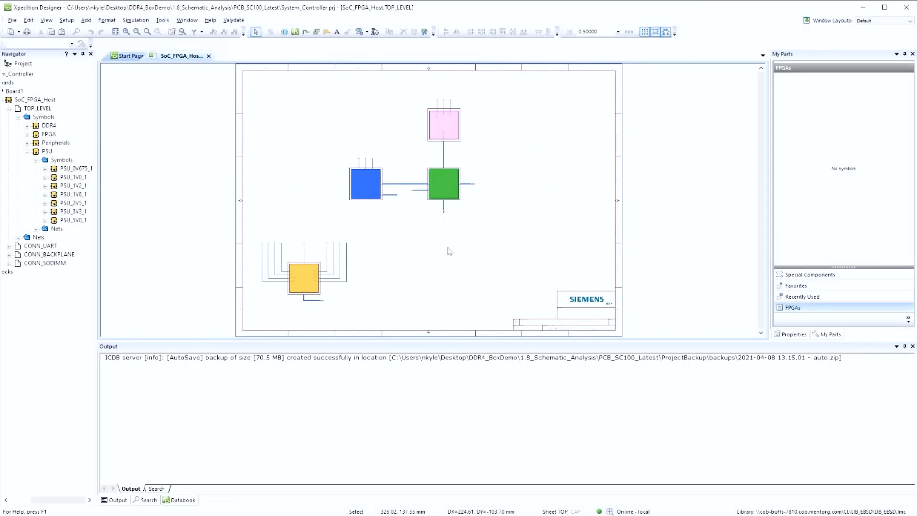
Open the Validate menu for the System_Controller project schematic.
left_click(233, 20)
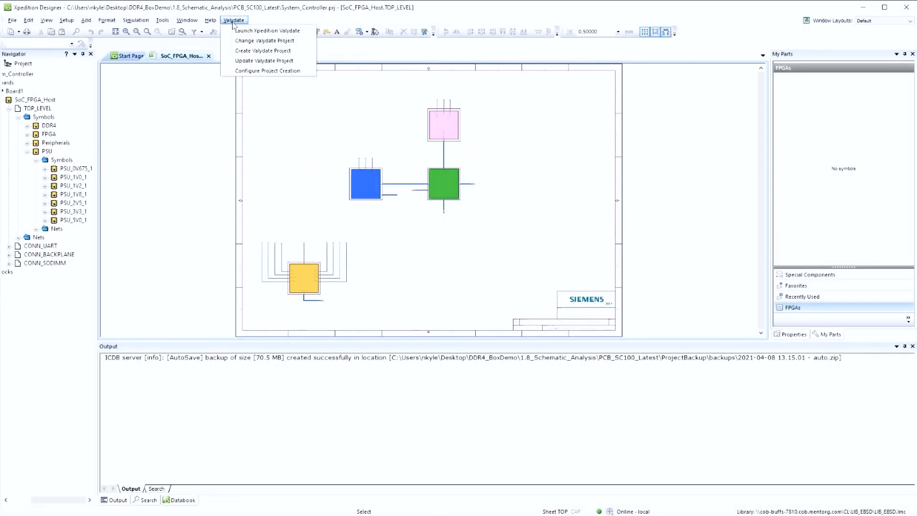
mouse_move(264, 40)
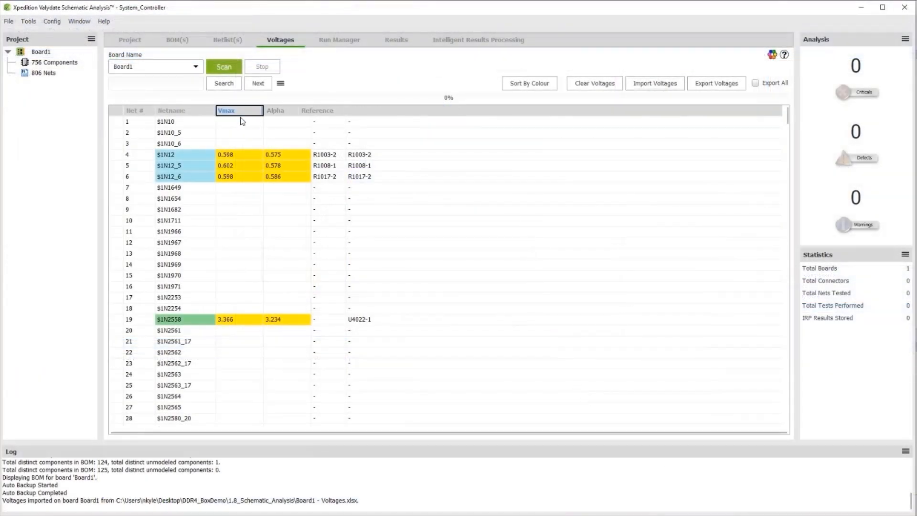
Sort nets by Vmax and run the Schematic Integrity Analysis in Run Manager.
left_click(239, 110)
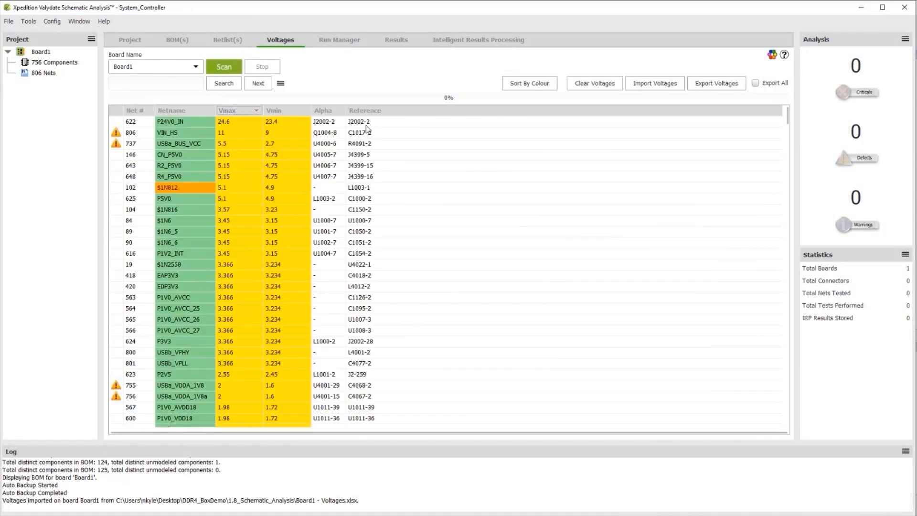
left_click(339, 40)
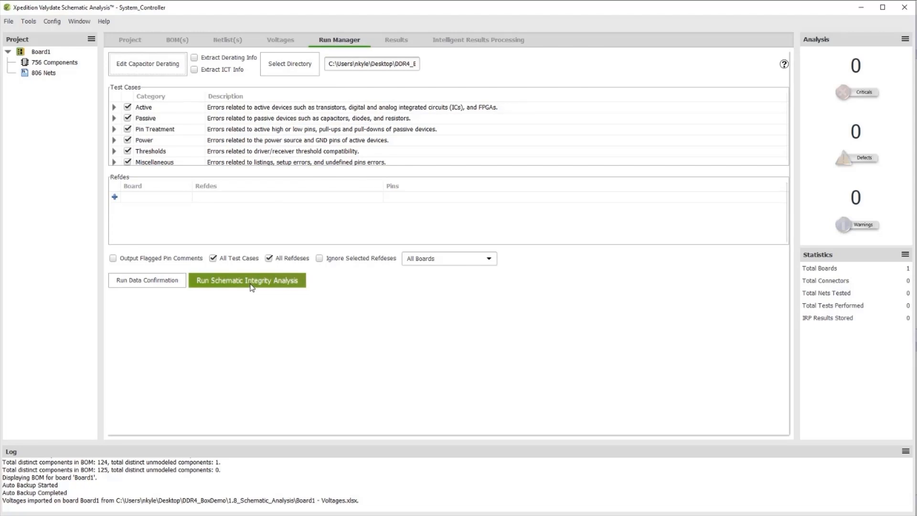
left_click(247, 280)
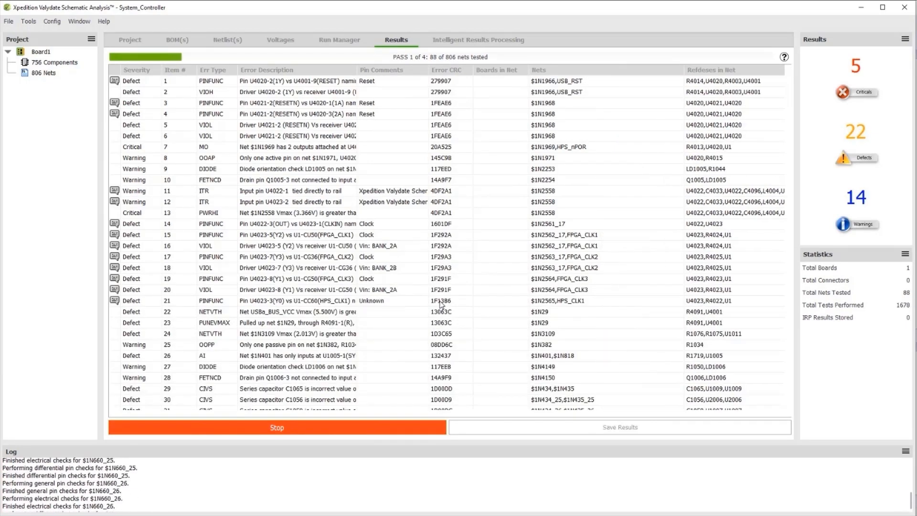
Trace the U2006 P24V0_IN overvoltage error to pin U2006-PVIN in Designer.
left_click(477, 40)
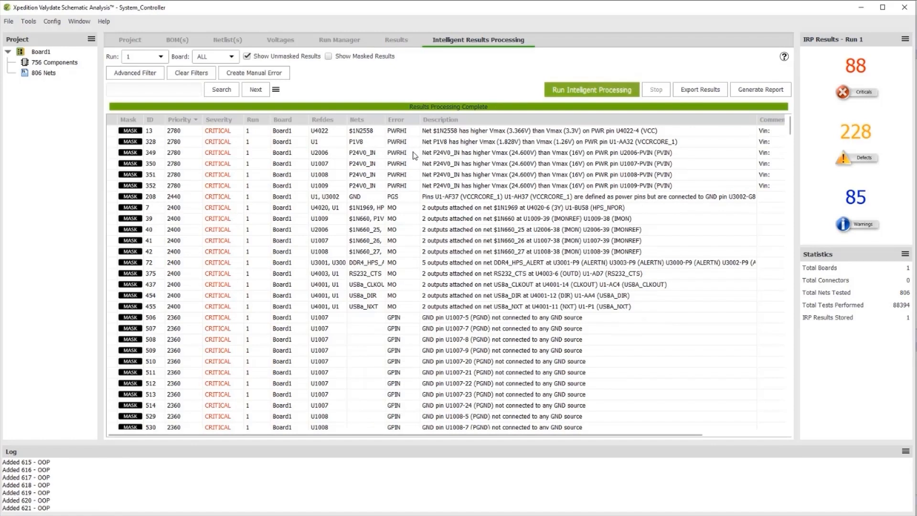
right_click(409, 153)
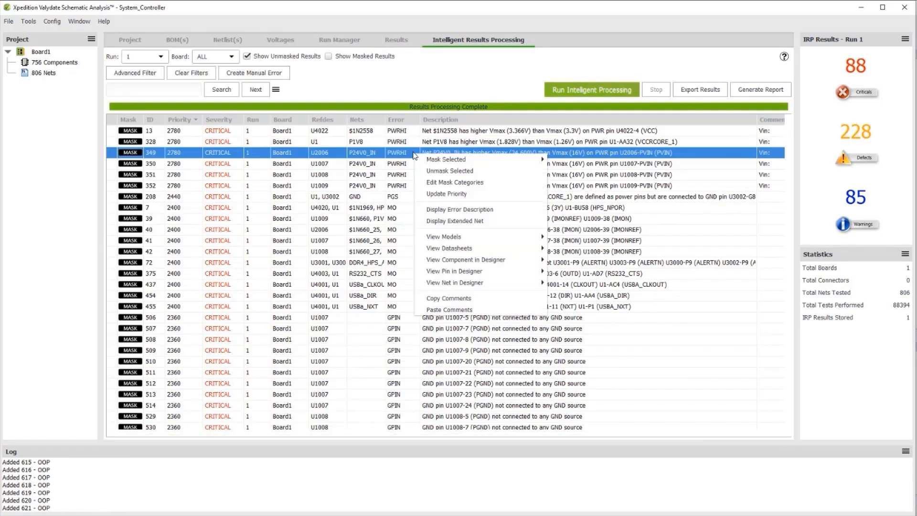
mouse_move(456, 271)
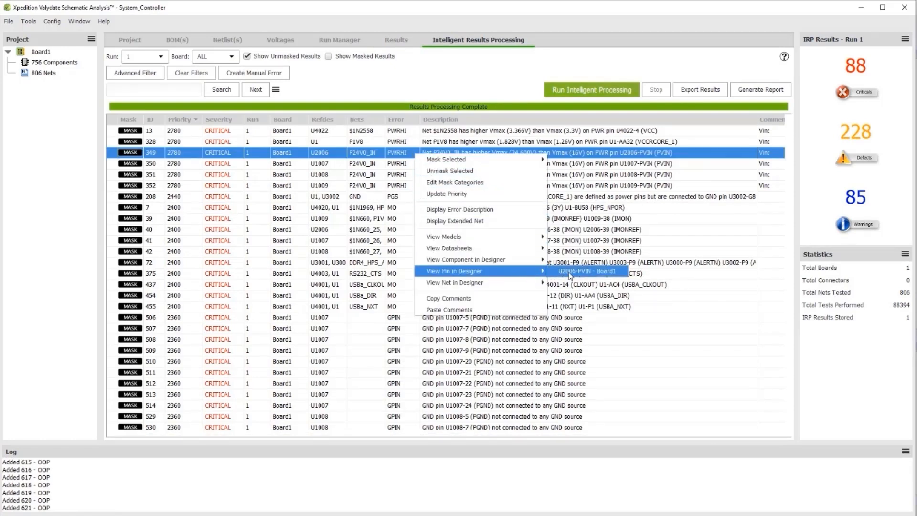
left_click(587, 272)
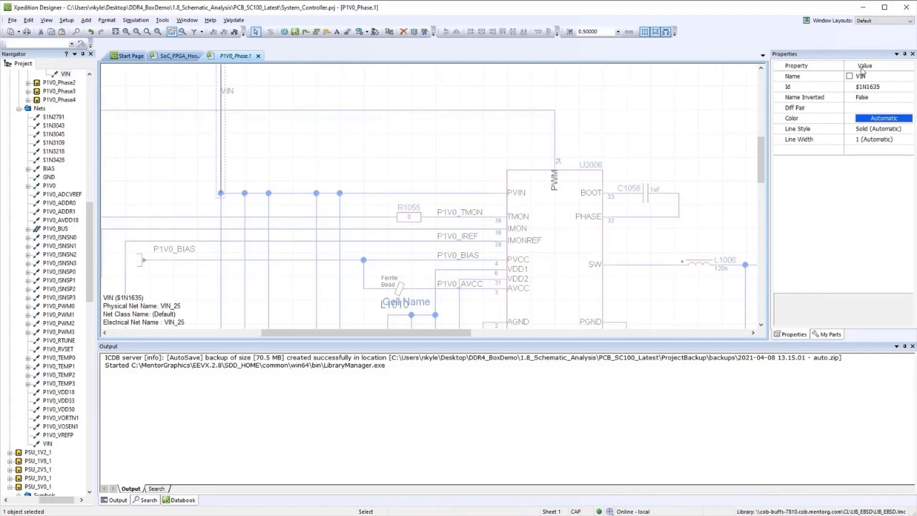
Export the DDR4_HPS_DQ0 net to HyperLynx LineSim from the interface dialog.
type("P5")
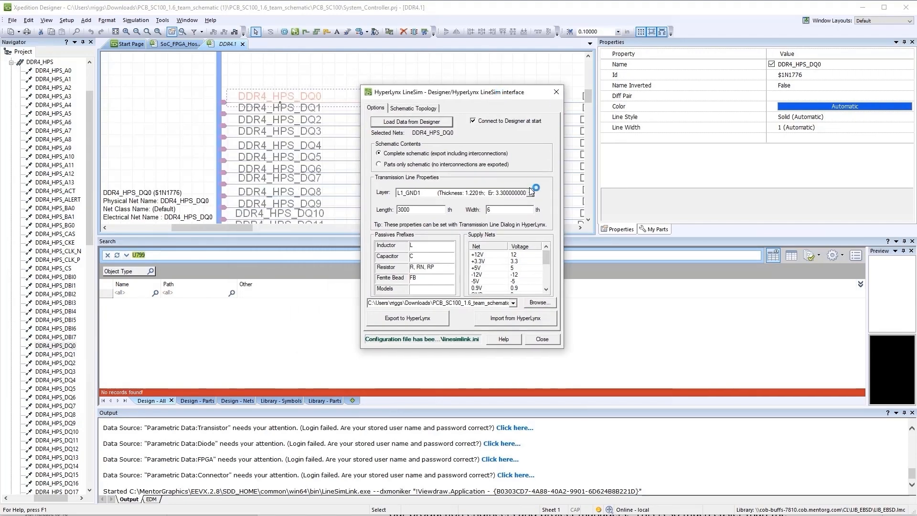
left_click(407, 319)
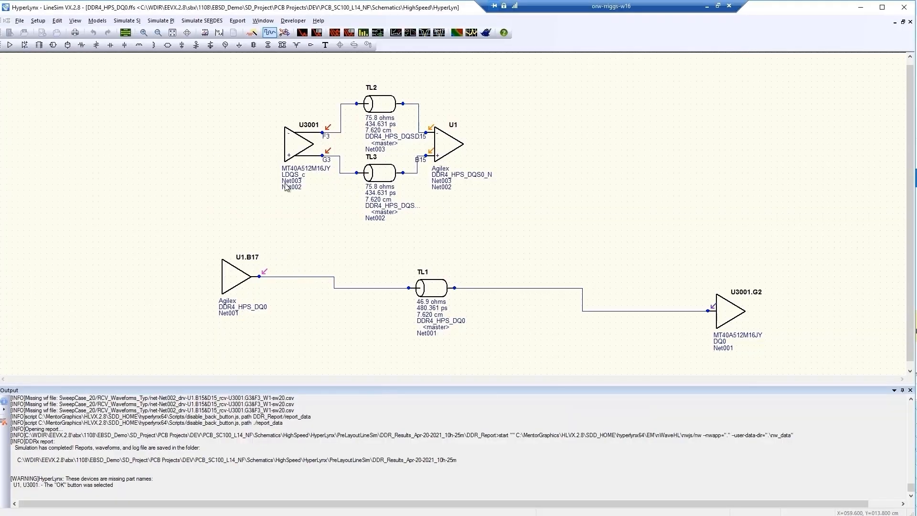
Start the DDRx batch wizard and load the saved Apr-20 DDR4_HPS_DQ0 setup.
left_click(126, 20)
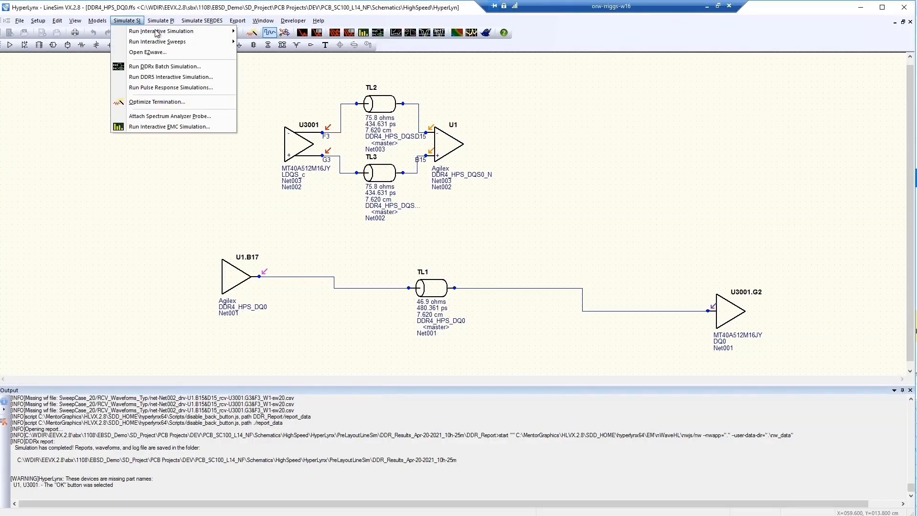
left_click(165, 66)
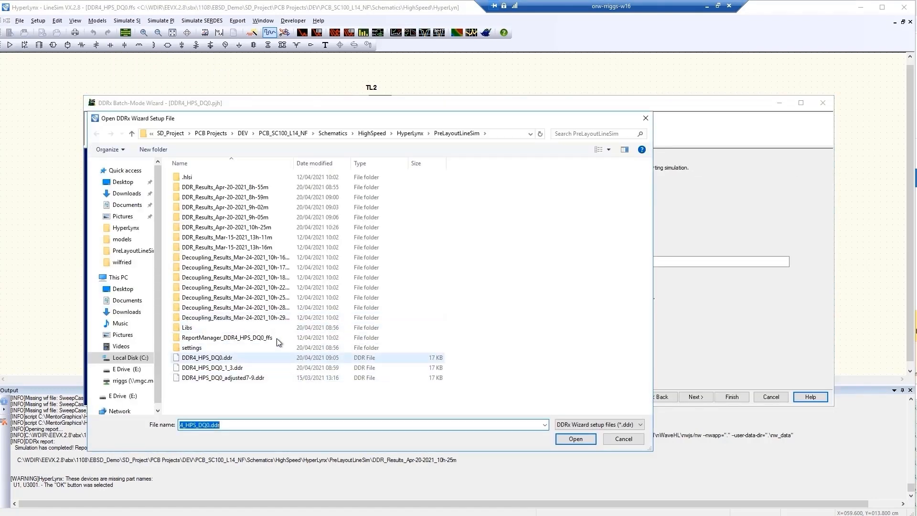
double_click(225, 216)
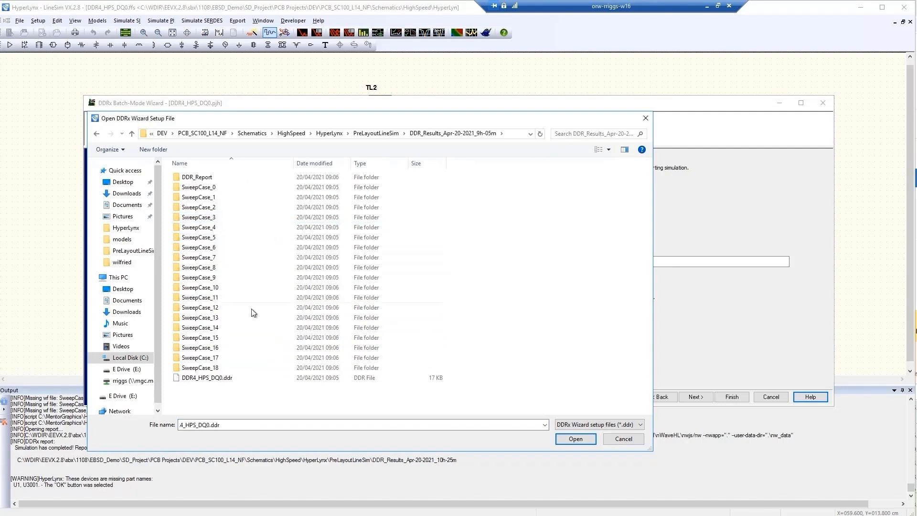
left_click(574, 438)
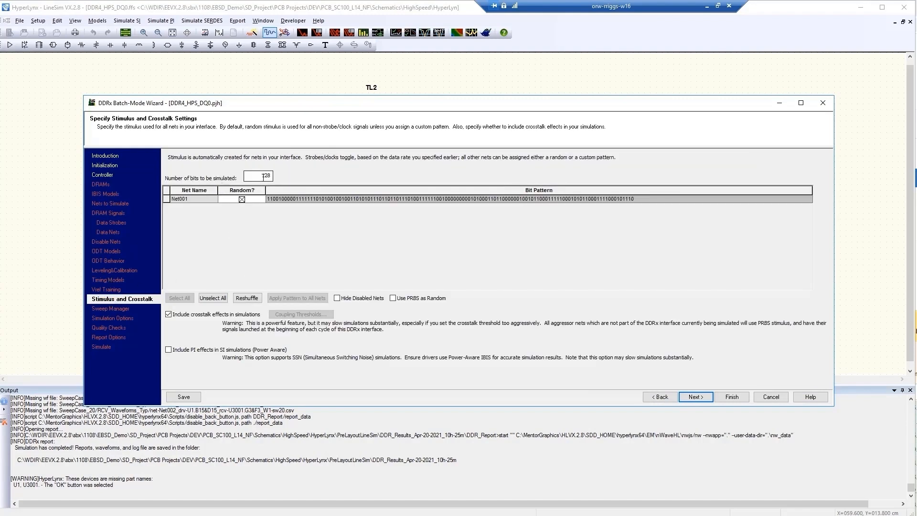
Sweep TL1 length from 1 to 10 cm and advance to Quality Checks.
left_click(696, 397)
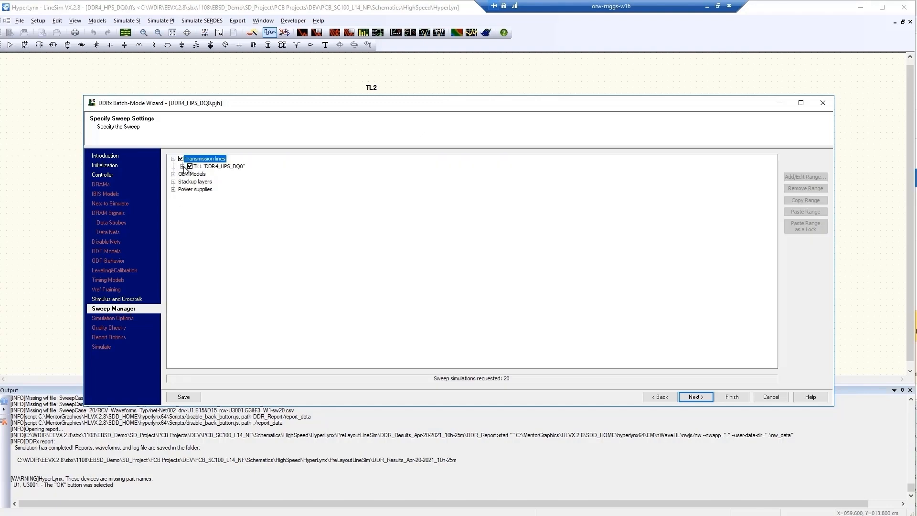
left_click(805, 177)
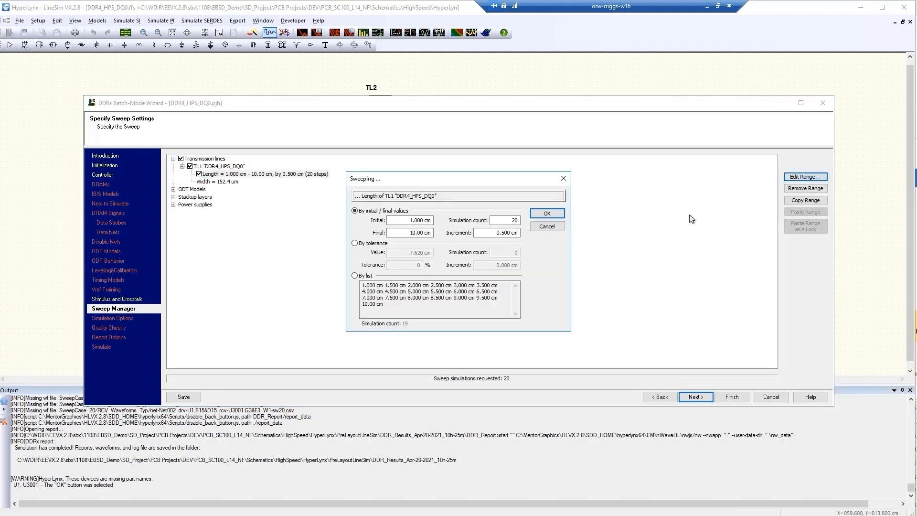
left_click(546, 213)
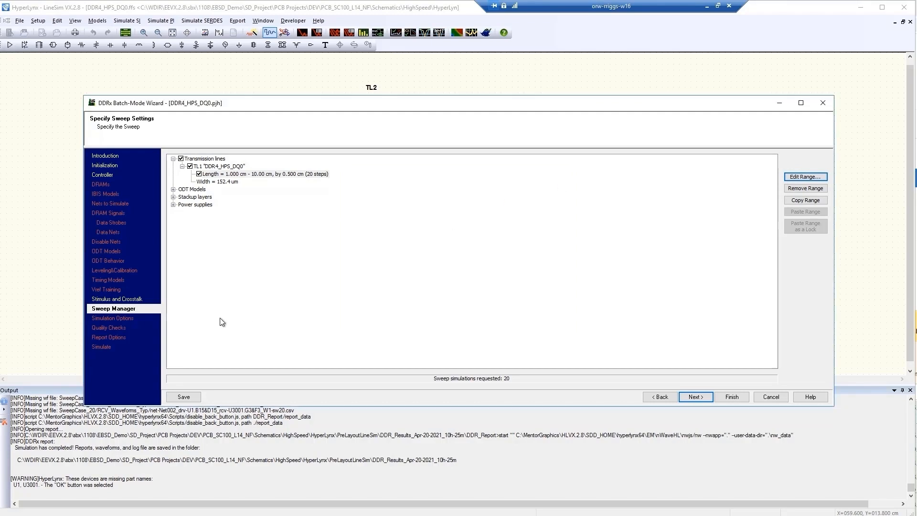
left_click(696, 396)
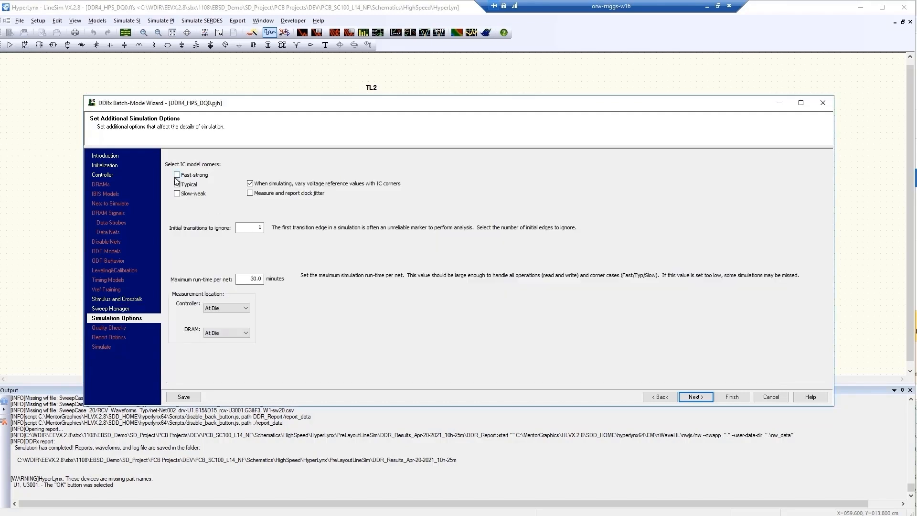
left_click(695, 397)
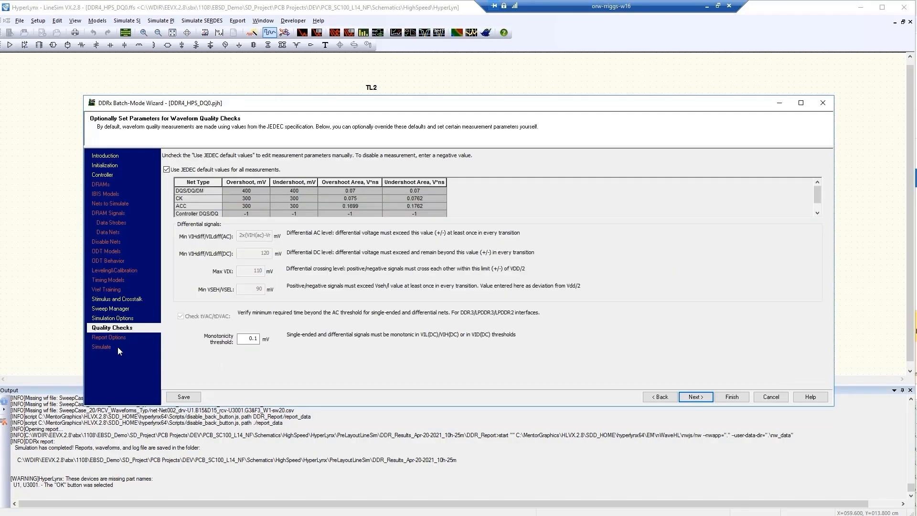
mouse_move(123, 367)
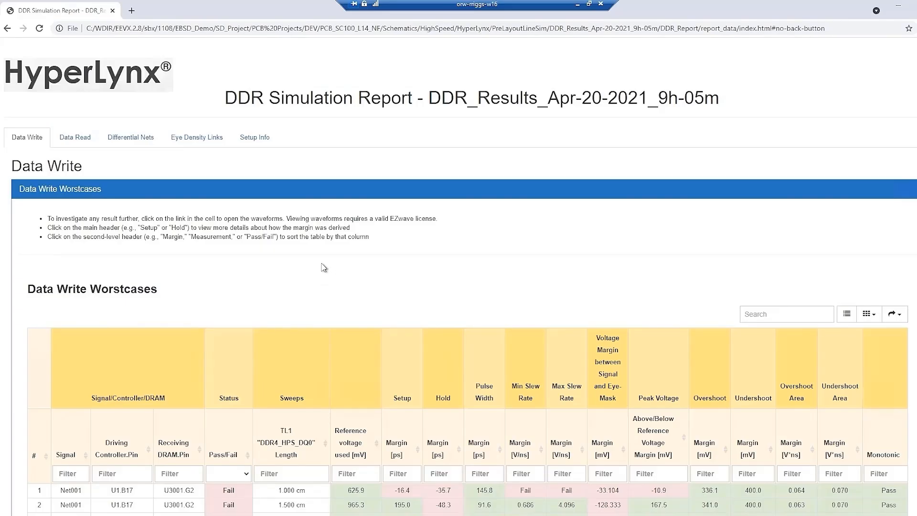
mouse_move(6, 130)
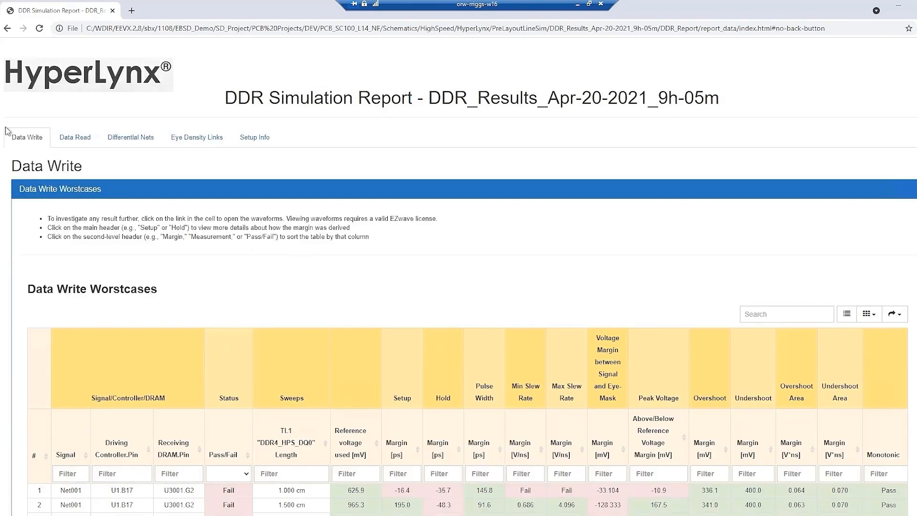
Review the Data Write results, then browse the Data Read worst-case table.
scroll("down", 3)
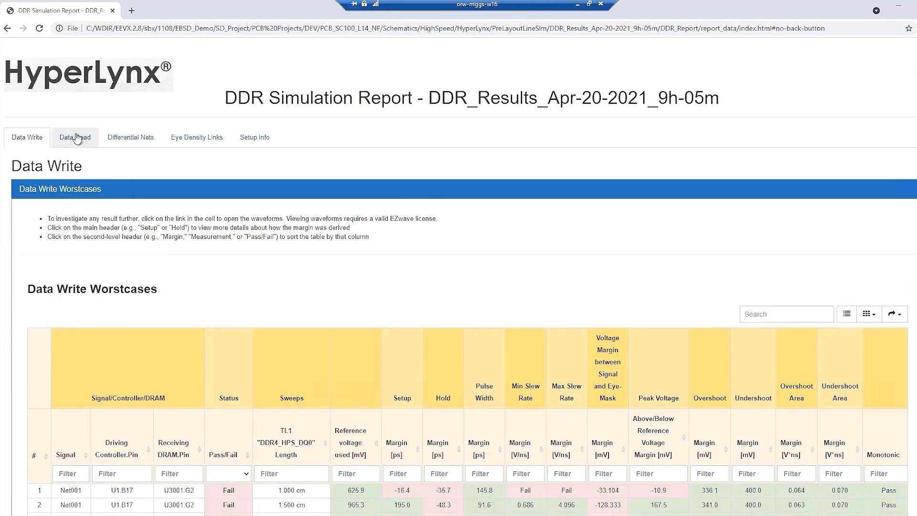
left_click(74, 137)
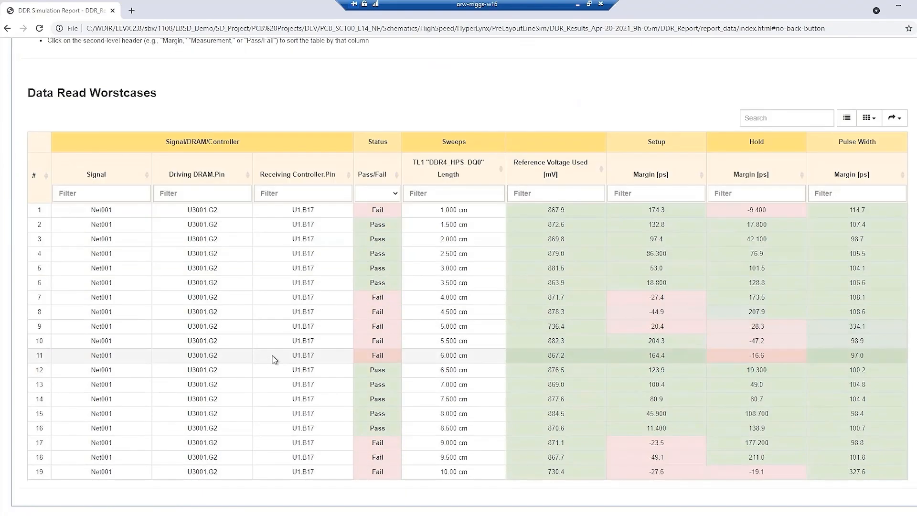
mouse_move(472, 428)
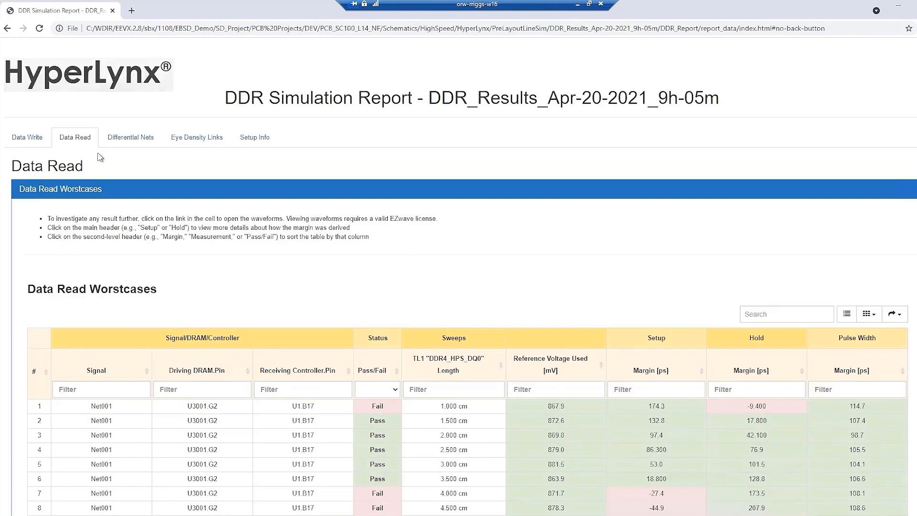
scroll("down", 3)
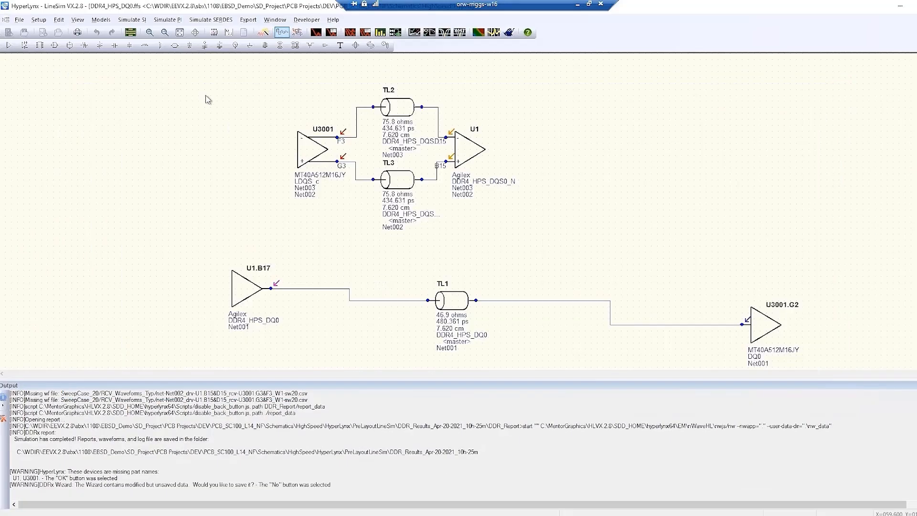
Choose an export option from LineSim's Export menu for the DQ0 schematic.
left_click(247, 19)
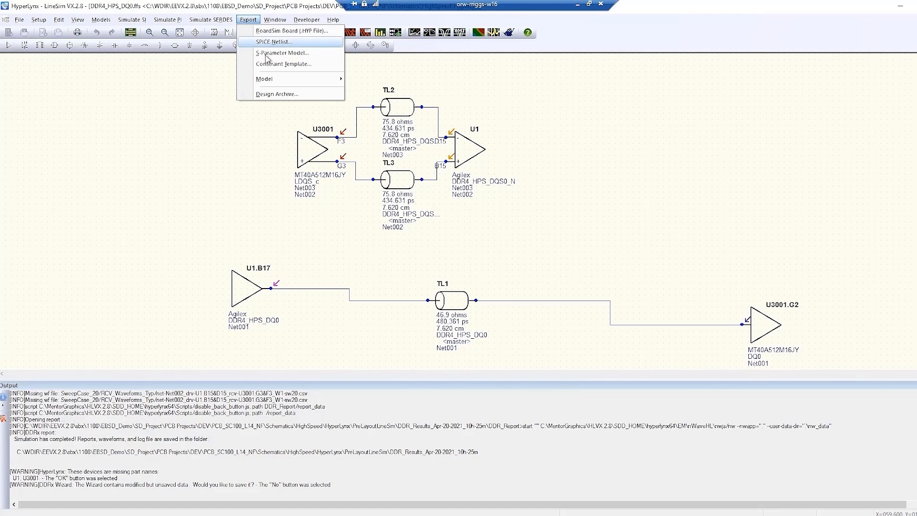
left_click(284, 64)
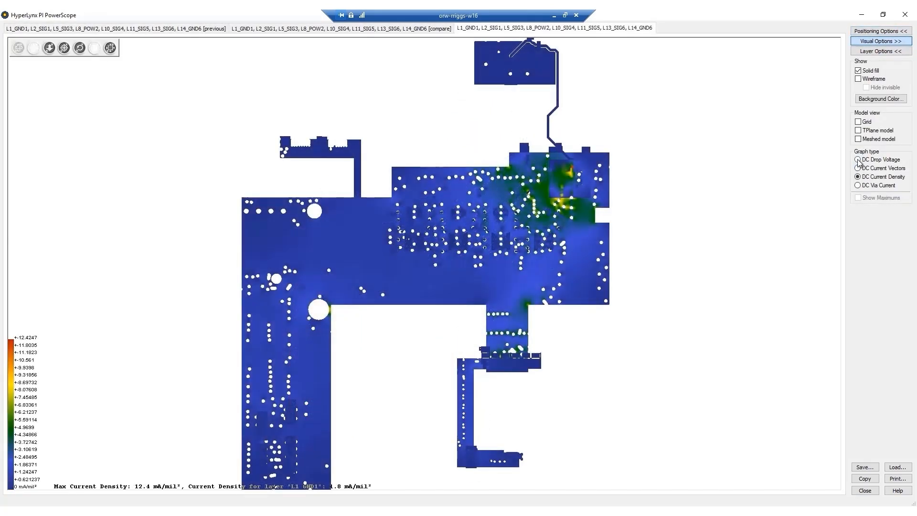
Set the PowerScope graph type to DC Via Current in Visual Options.
left_click(859, 185)
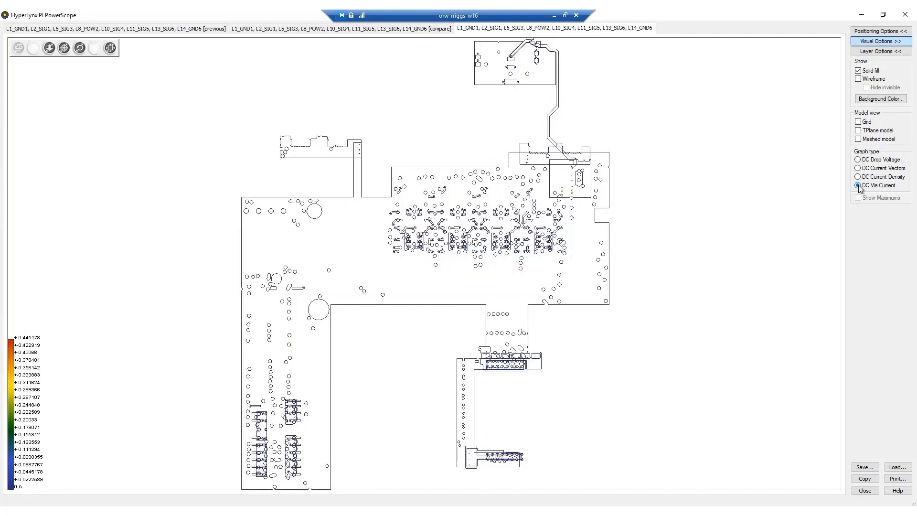
left_click(858, 168)
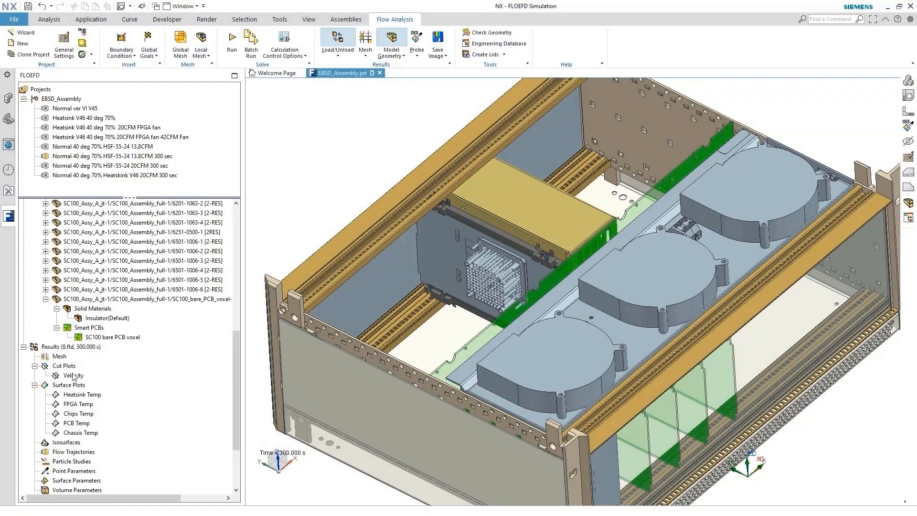
Show the Velocity cut plot from the FloEFD Results tree and reopen its menu.
right_click(72, 375)
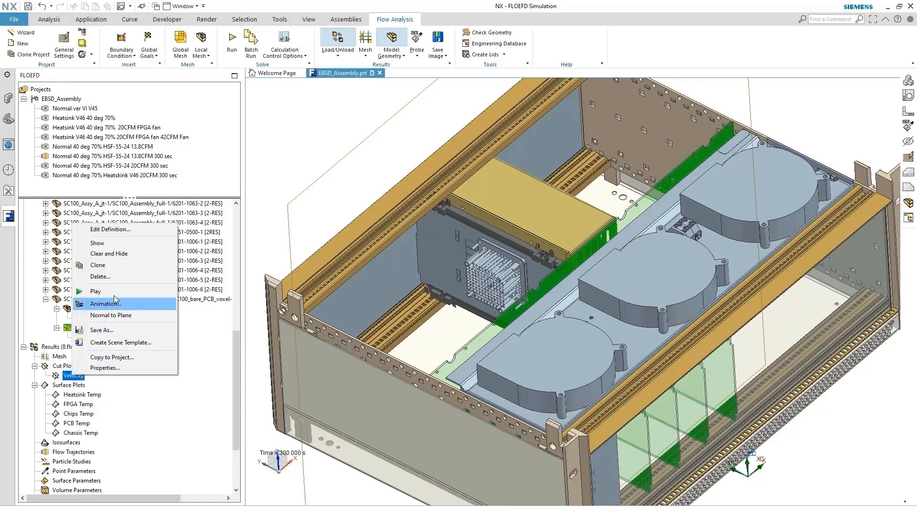
left_click(97, 242)
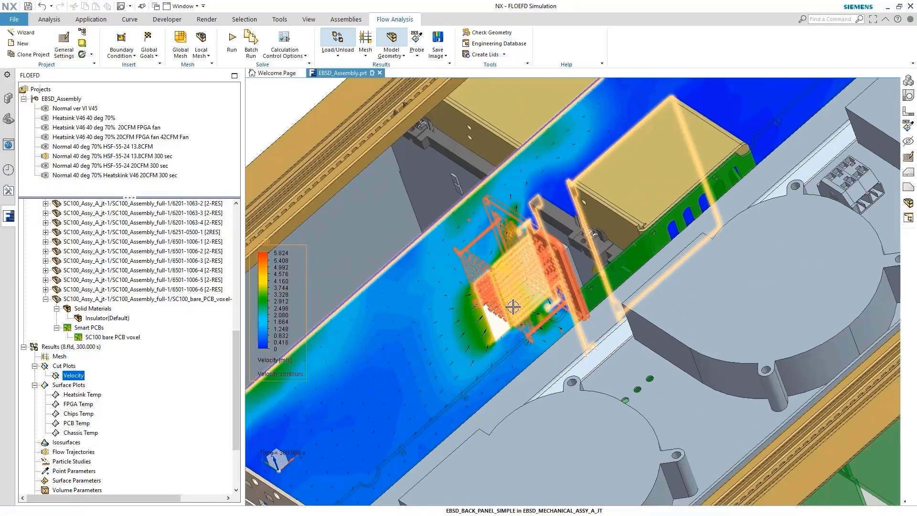
right_click(73, 375)
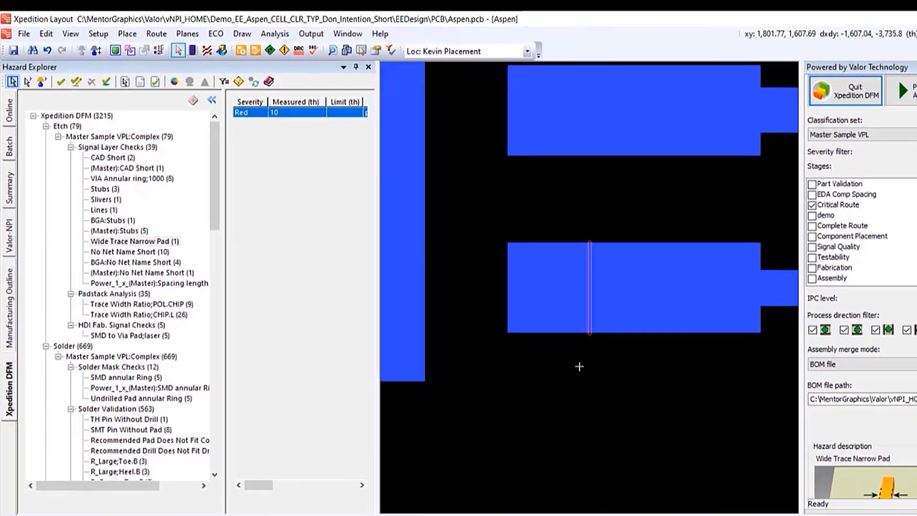
List the 26 Trace Width Ratio;CHIP.L hazards and zoom to the red 5.88 one near R60.
left_click(143, 261)
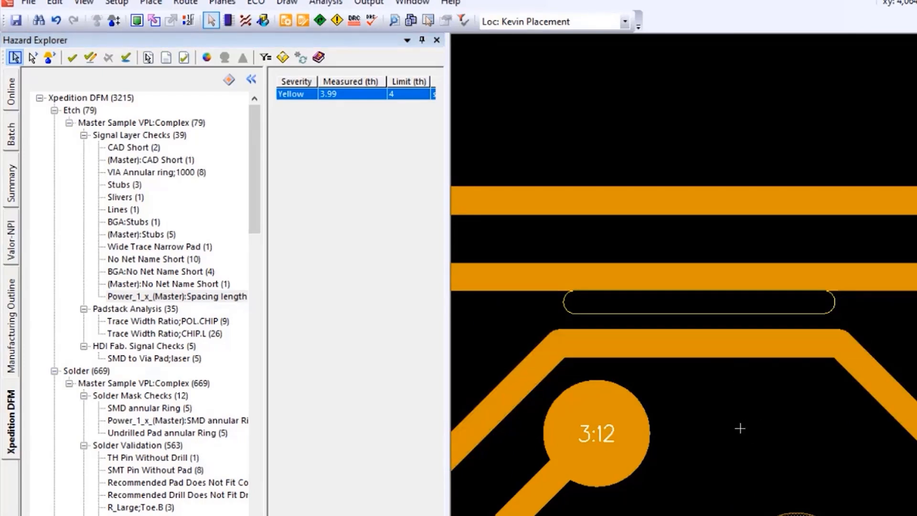
mouse_move(153, 365)
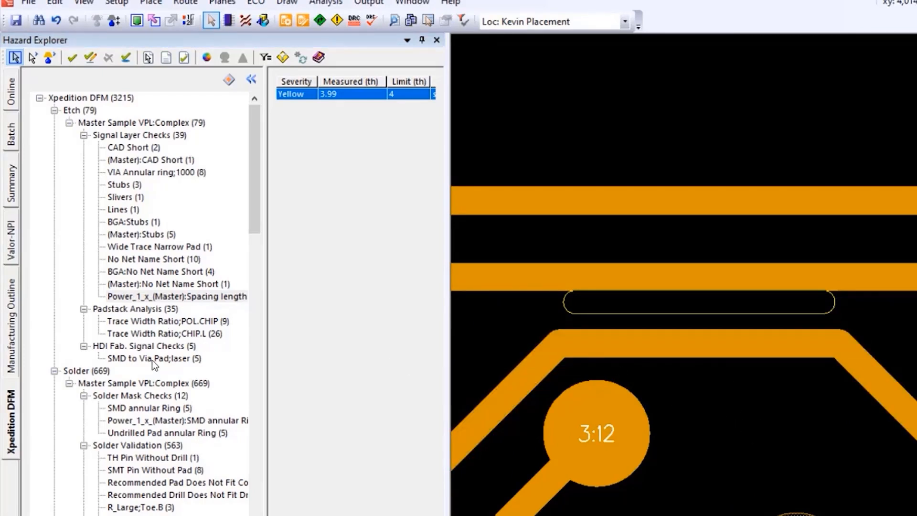
left_click(163, 334)
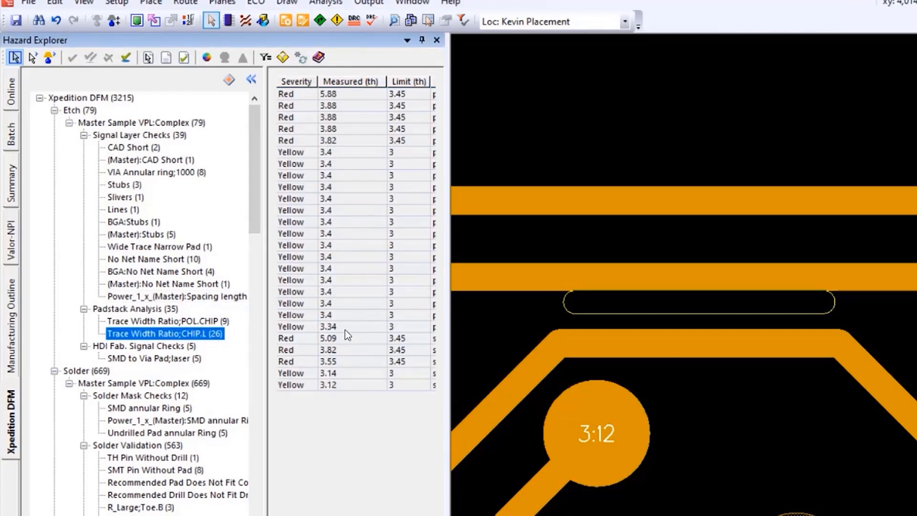
left_click(328, 94)
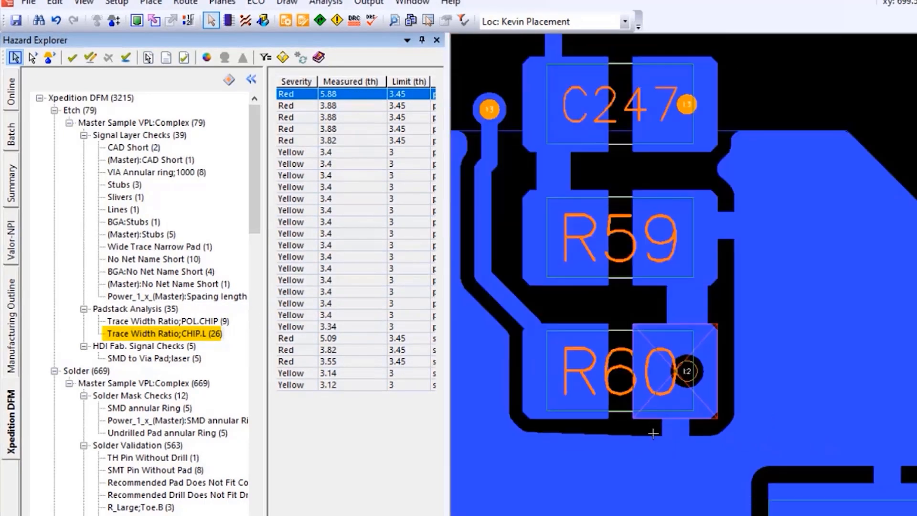